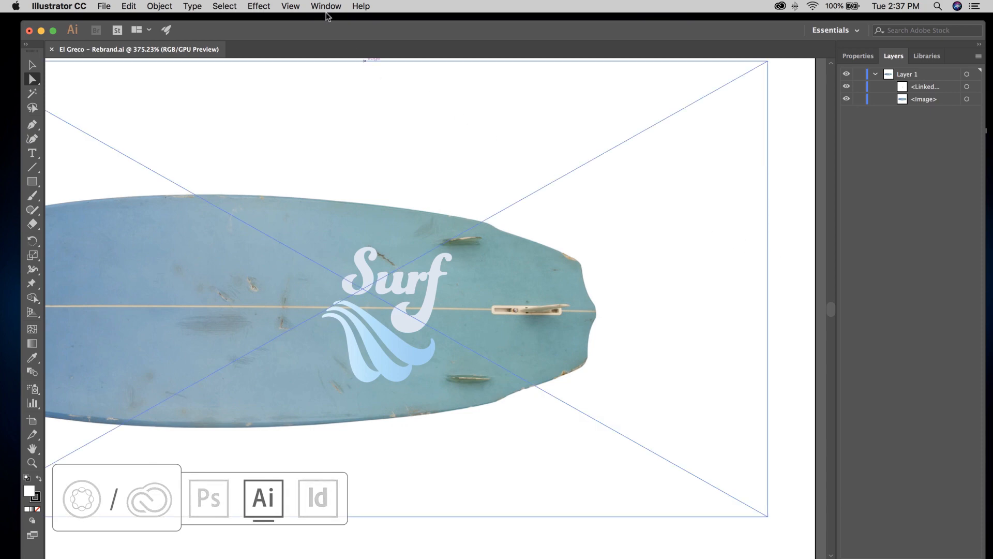
Open the Adobe Asset Link panel from Window > Extensions to browse AEM Assets.
left_click(326, 6)
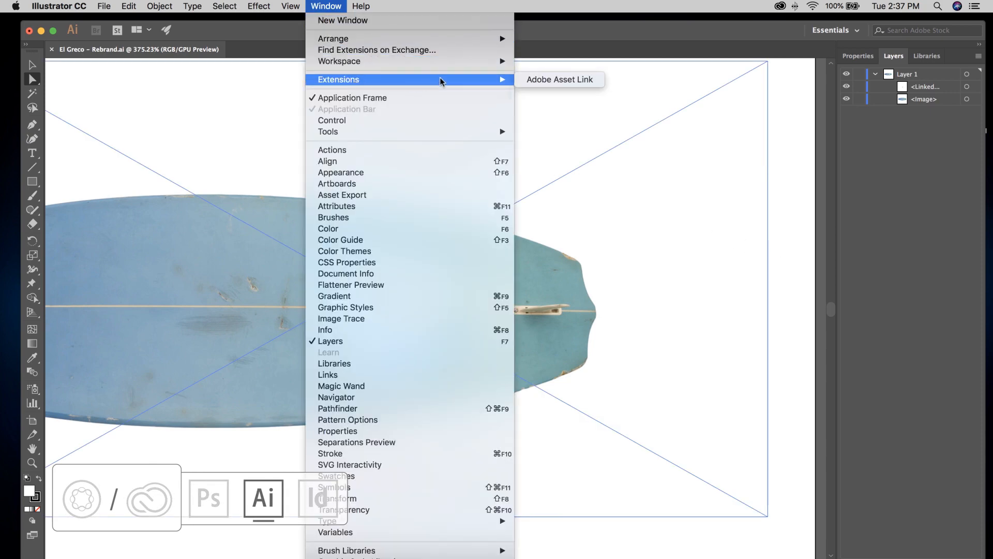
left_click(559, 80)
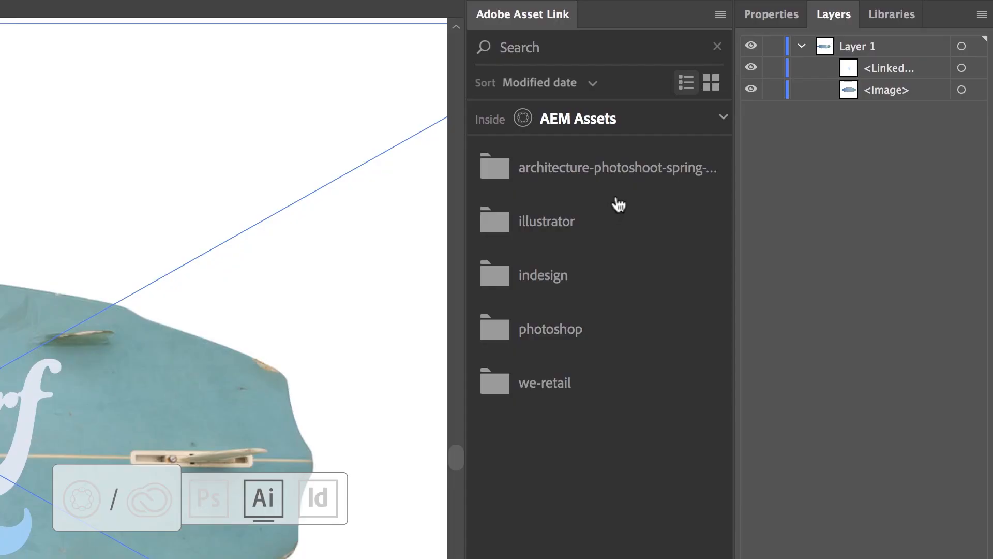
Search AEM assets for 'logo surf' and show the file details of Logo_Surf_A.ai.
left_click(570, 46)
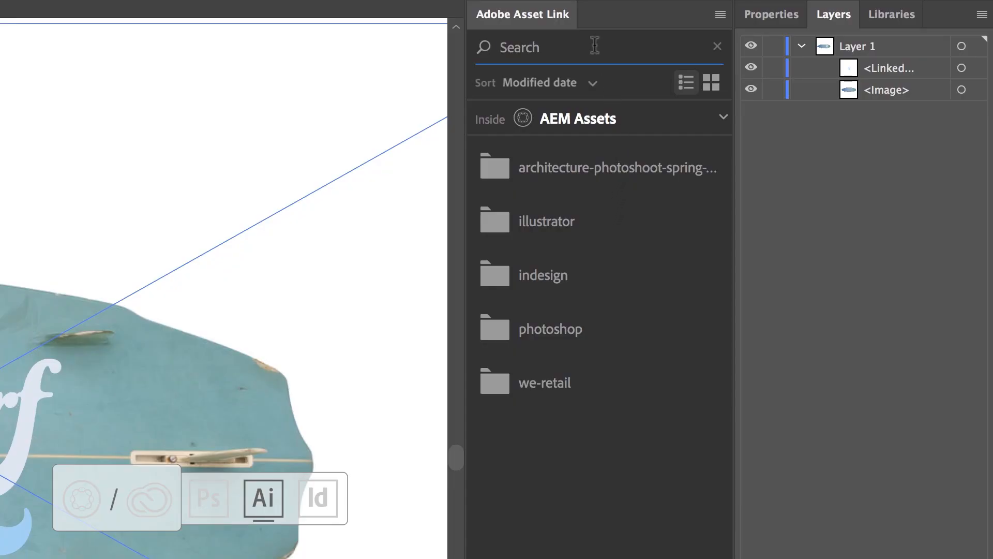
type("logo sur")
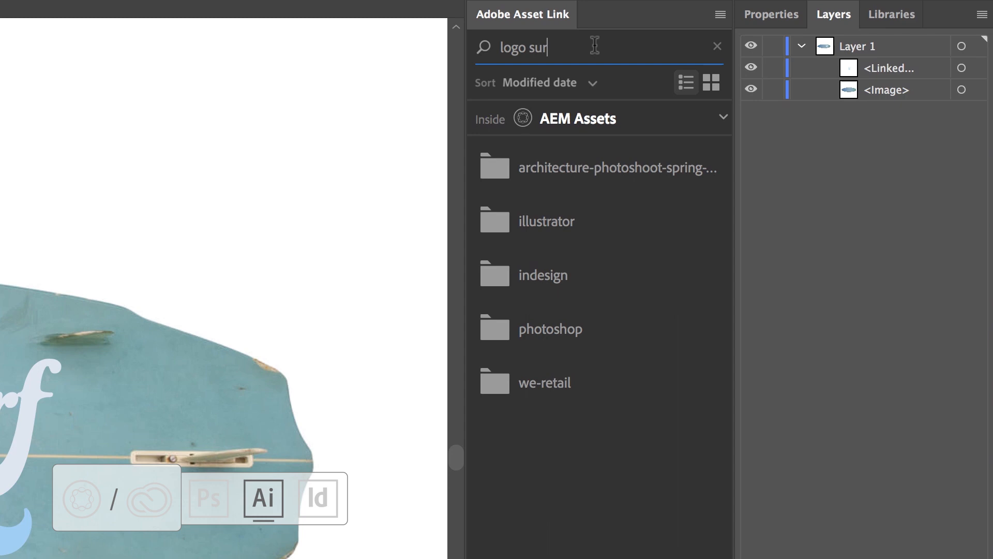
type("f")
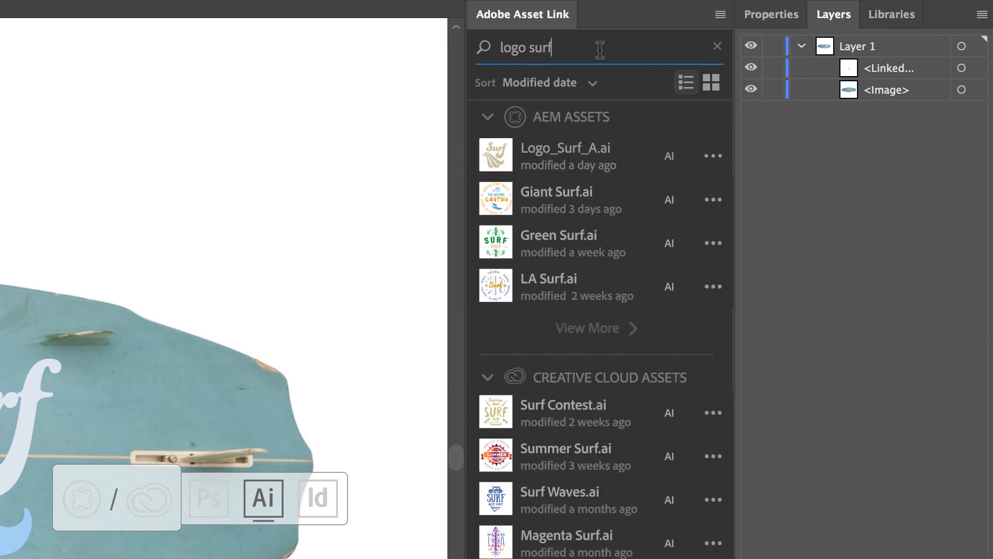
mouse_move(623, 162)
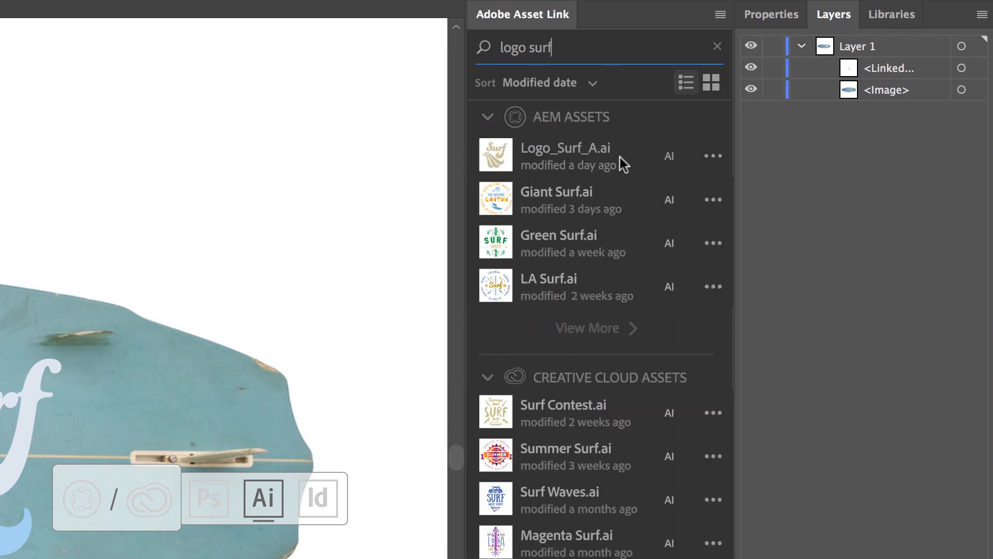
left_click(565, 156)
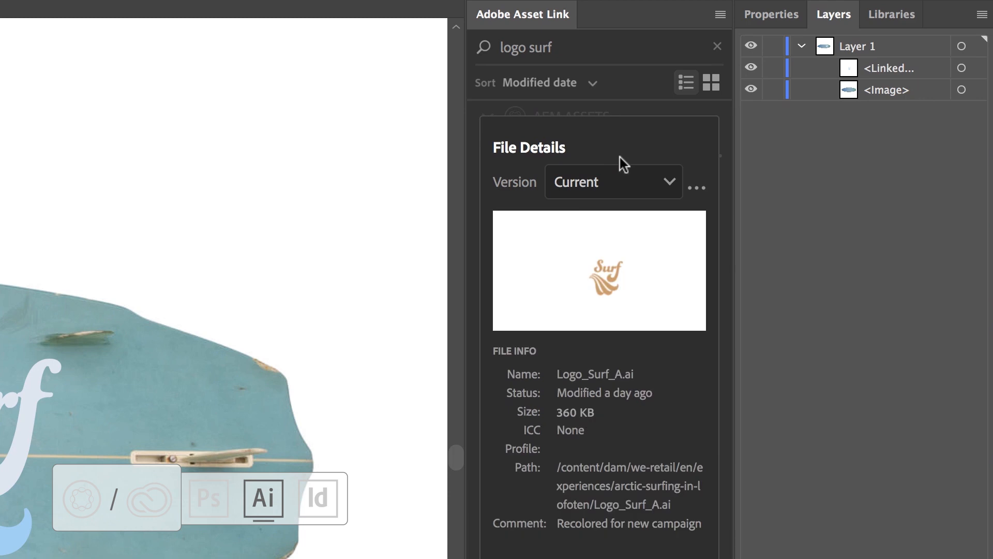
Keep the Current version of Logo_Surf_A.ai (over 1.1, 1.0) and close its file details.
left_click(611, 182)
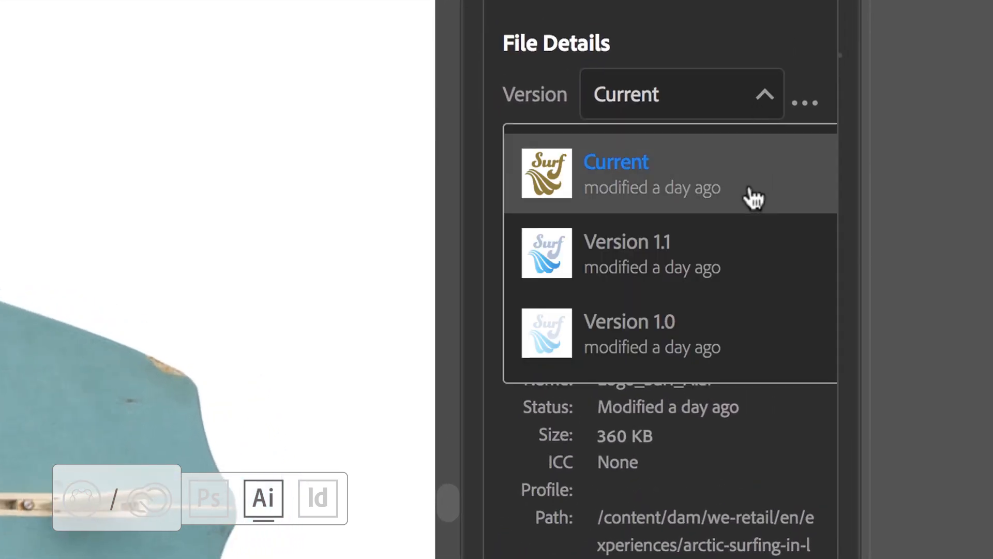
left_click(629, 332)
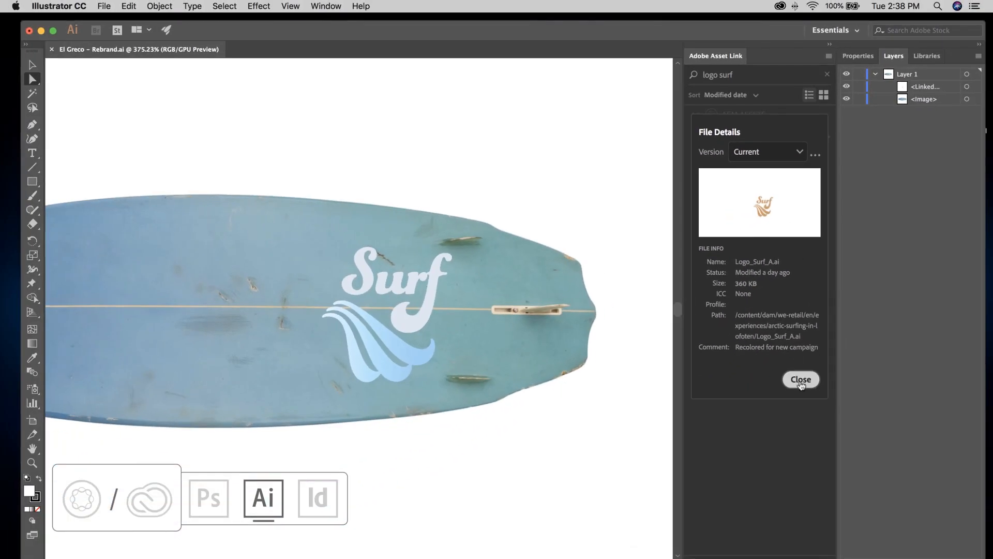
left_click(800, 379)
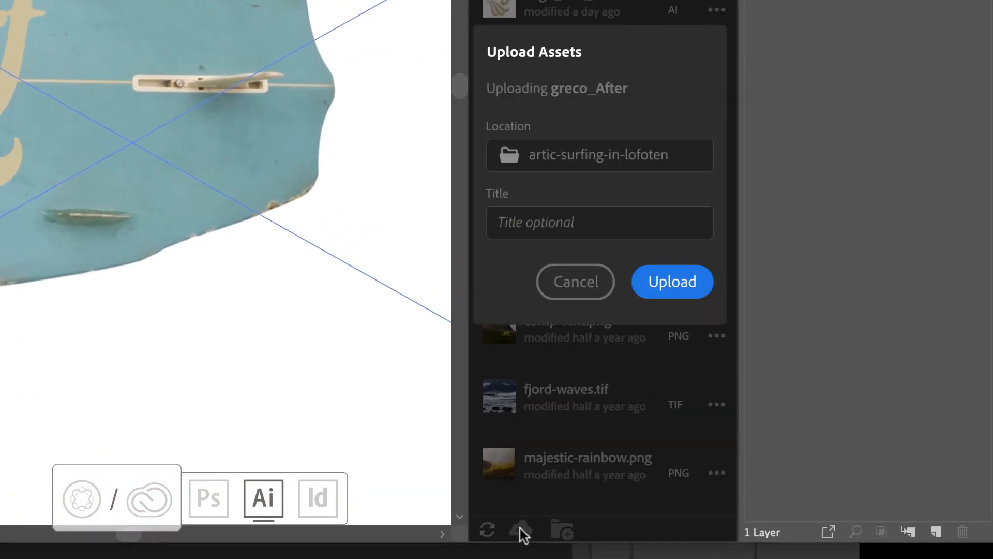
Upload the rebrand artwork titled 'greco_After' to the artic-surfing-in-lofoten folder.
type("greco_After")
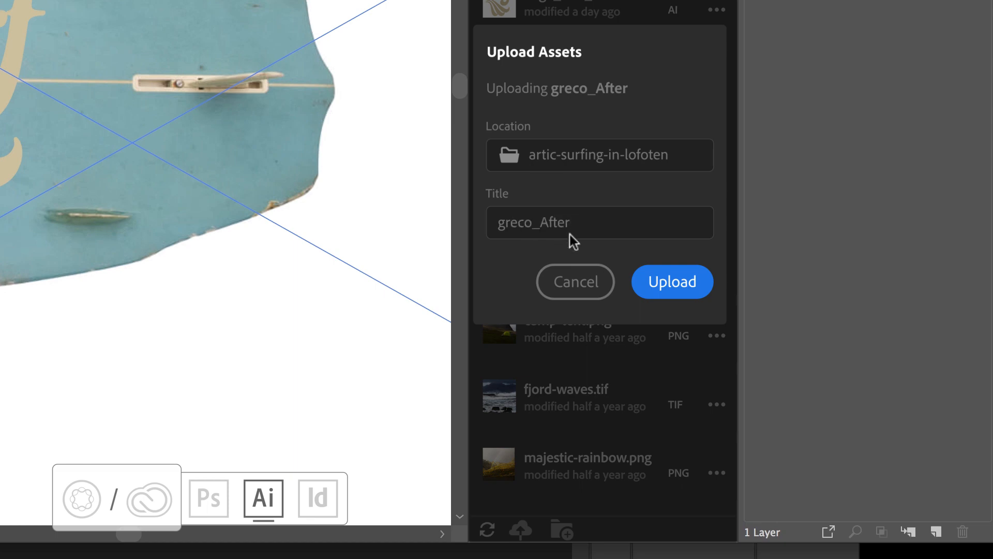
left_click(672, 282)
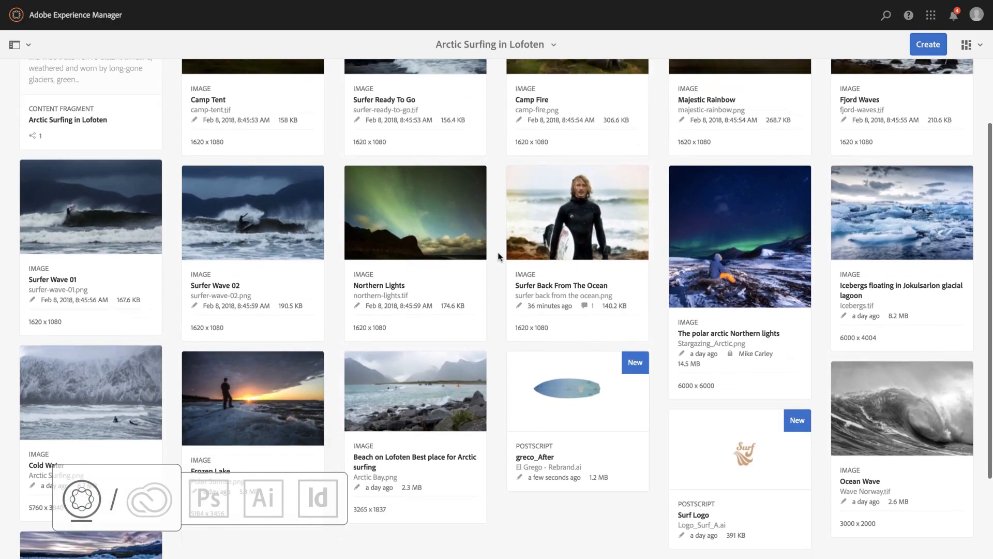
scroll("down", 3)
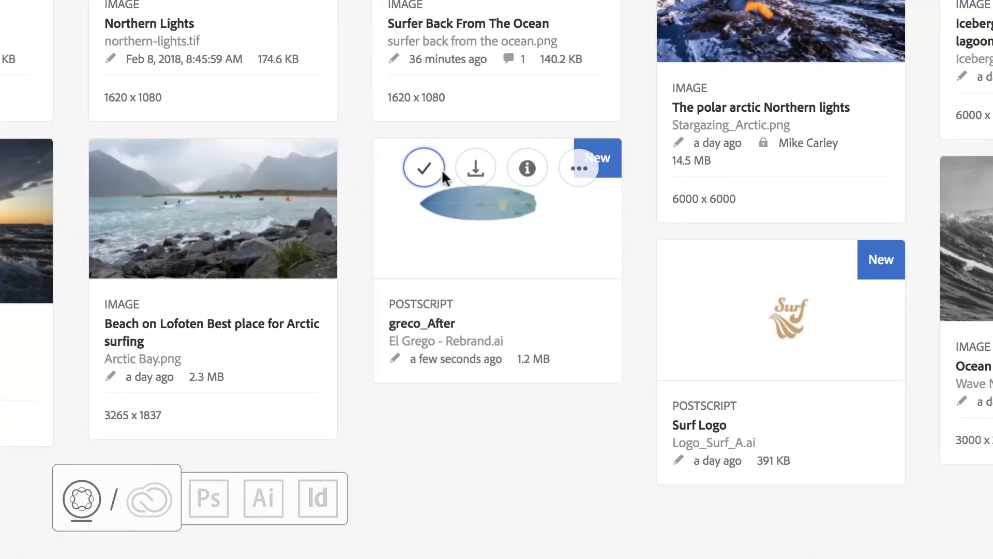